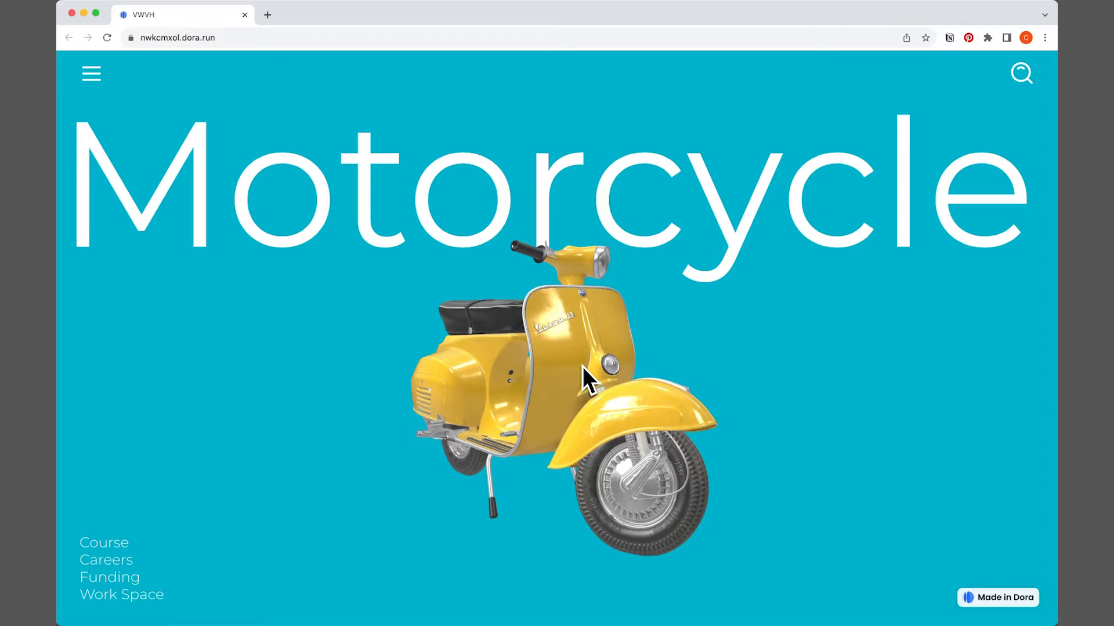
{"action": "mouse_move", "coordinate": [214, 167]}
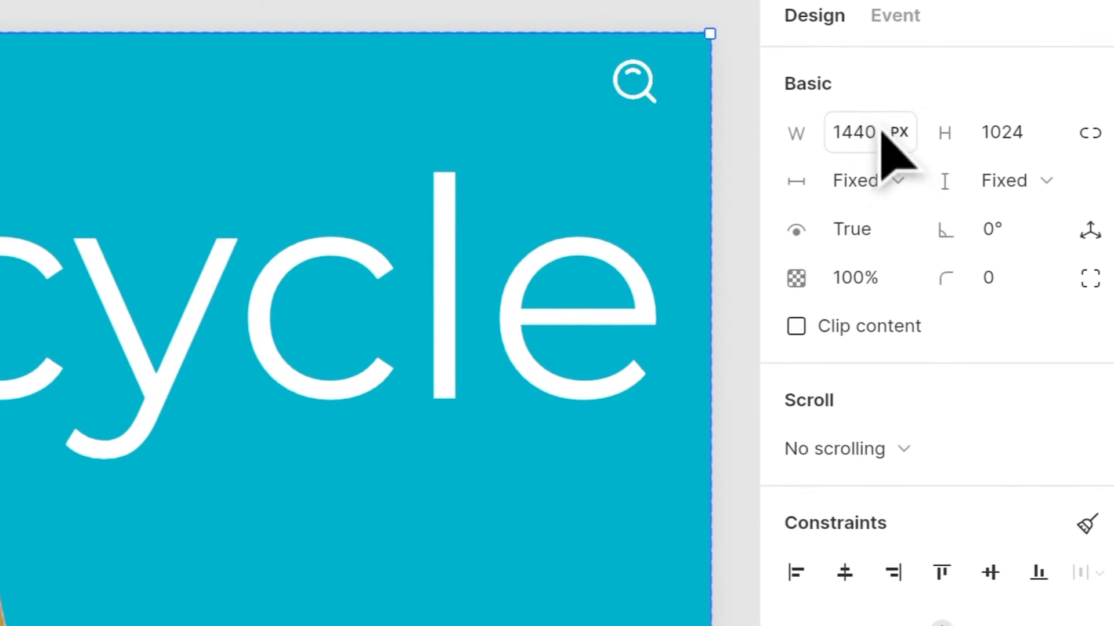
Set the hero section's width to 100vw and its height to 100vh.
{"action": "left_click", "coordinate": [856, 133]}
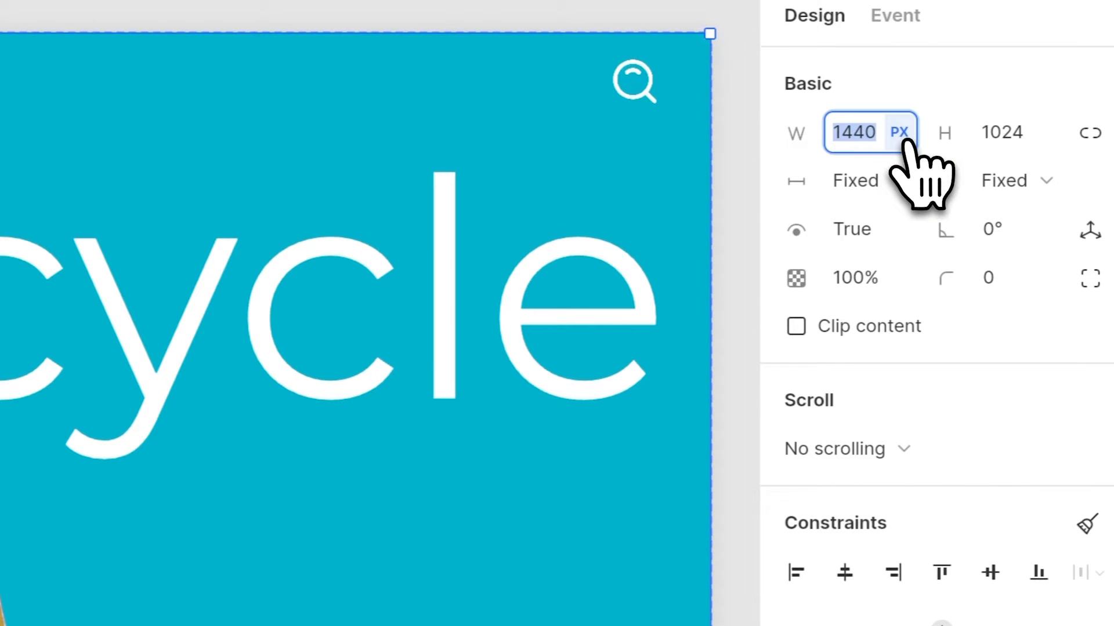
{"action": "left_click", "coordinate": [900, 133]}
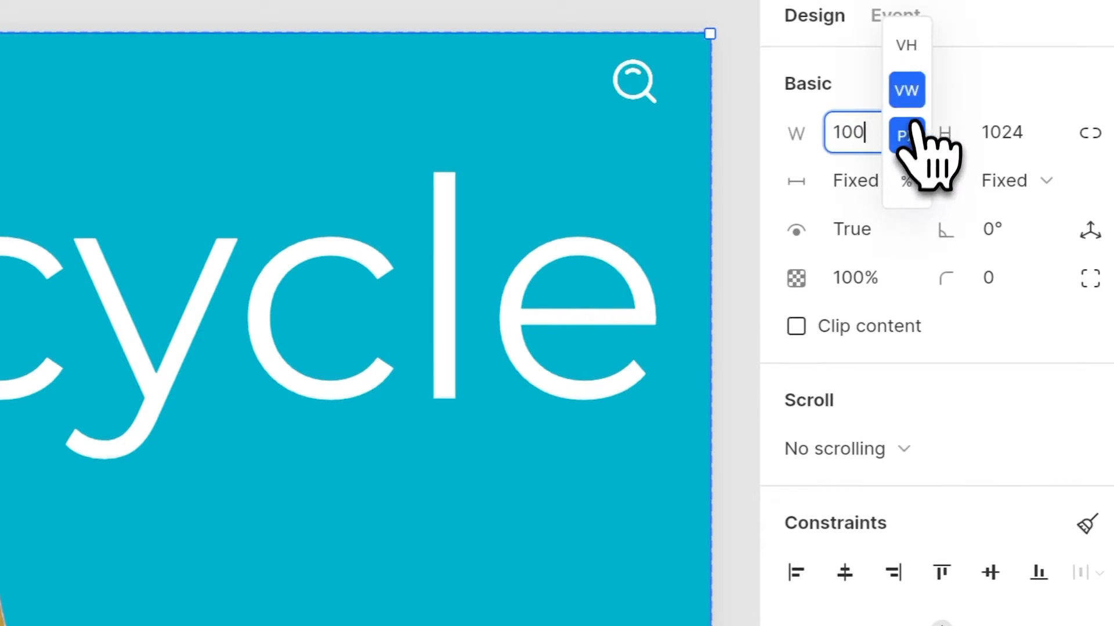
{"action": "left_click", "coordinate": [906, 91]}
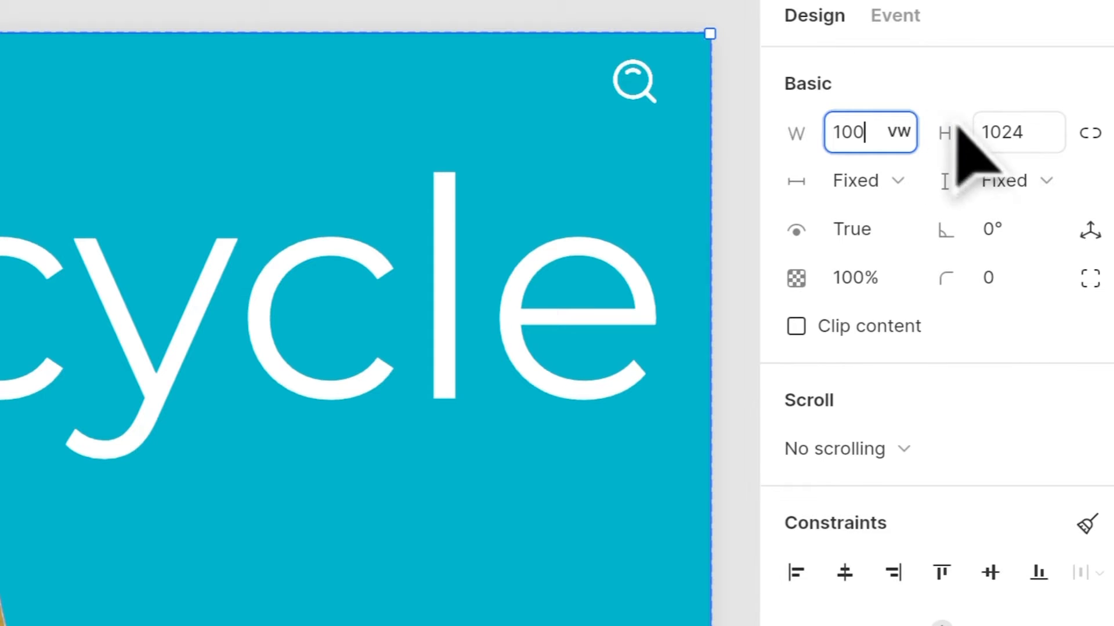
{"action": "left_click", "coordinate": [1018, 132]}
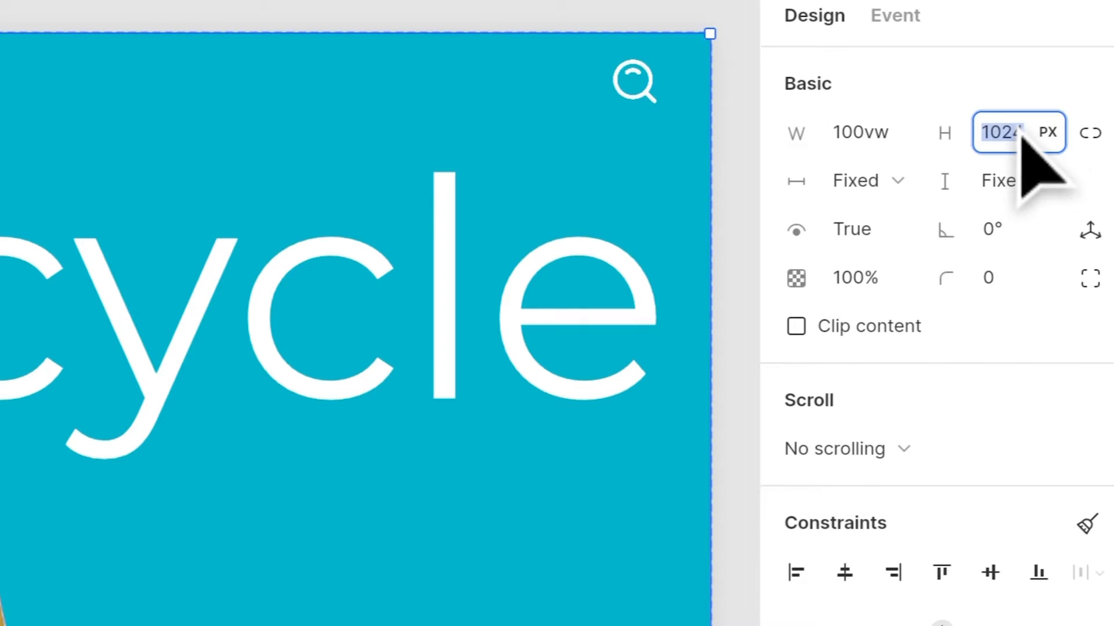
{"action": "type", "text": "100vh"}
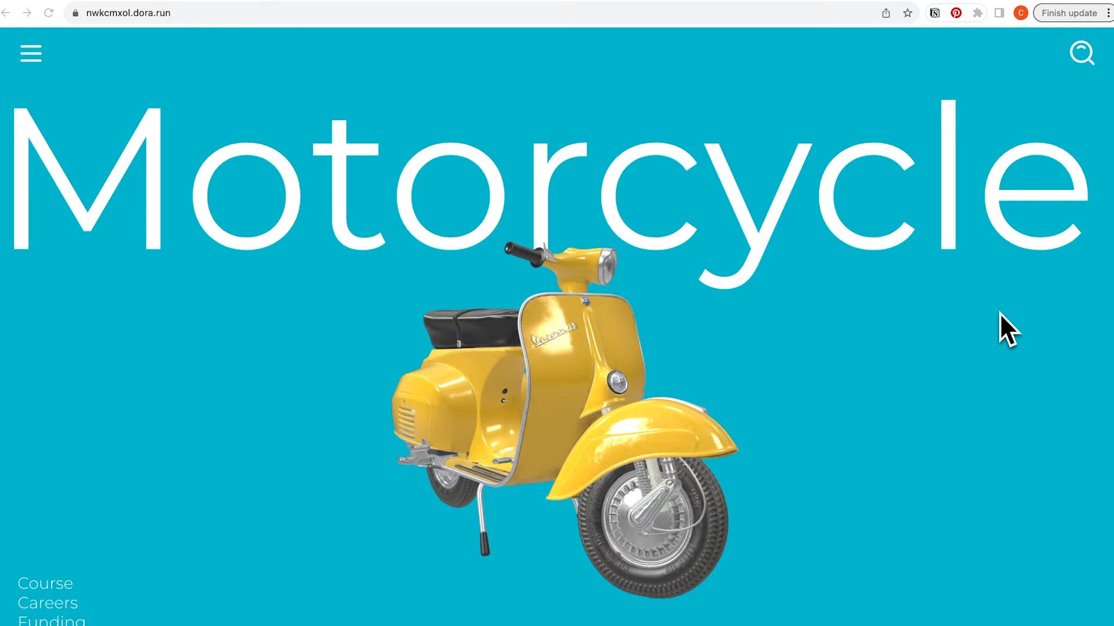
{"action": "mouse_move", "coordinate": [1008, 328]}
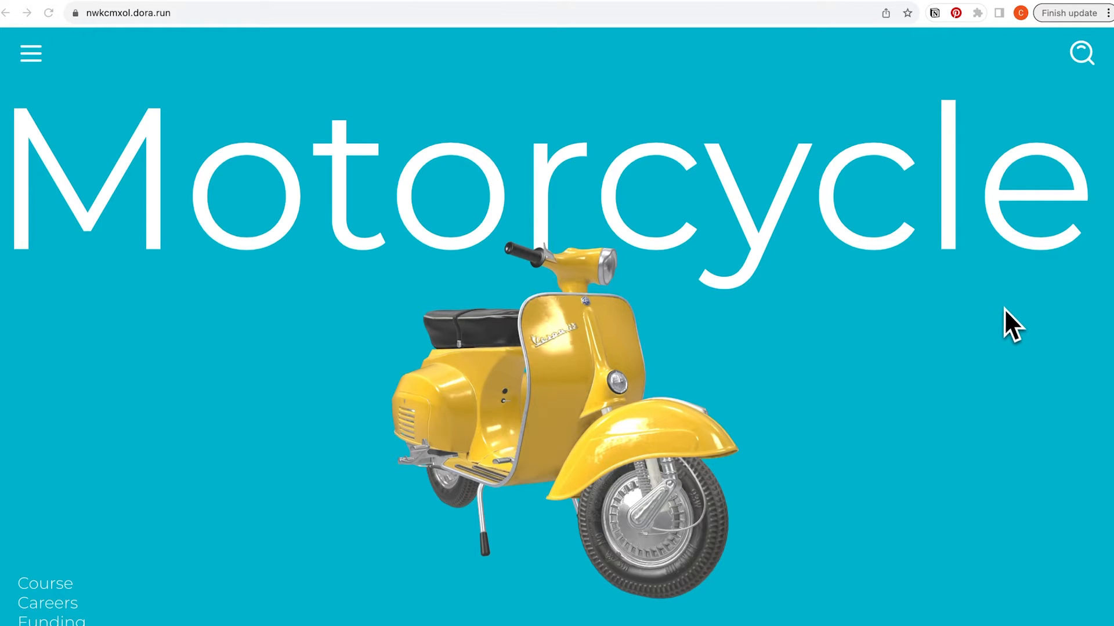
{"action": "mouse_move", "coordinate": [116, 318]}
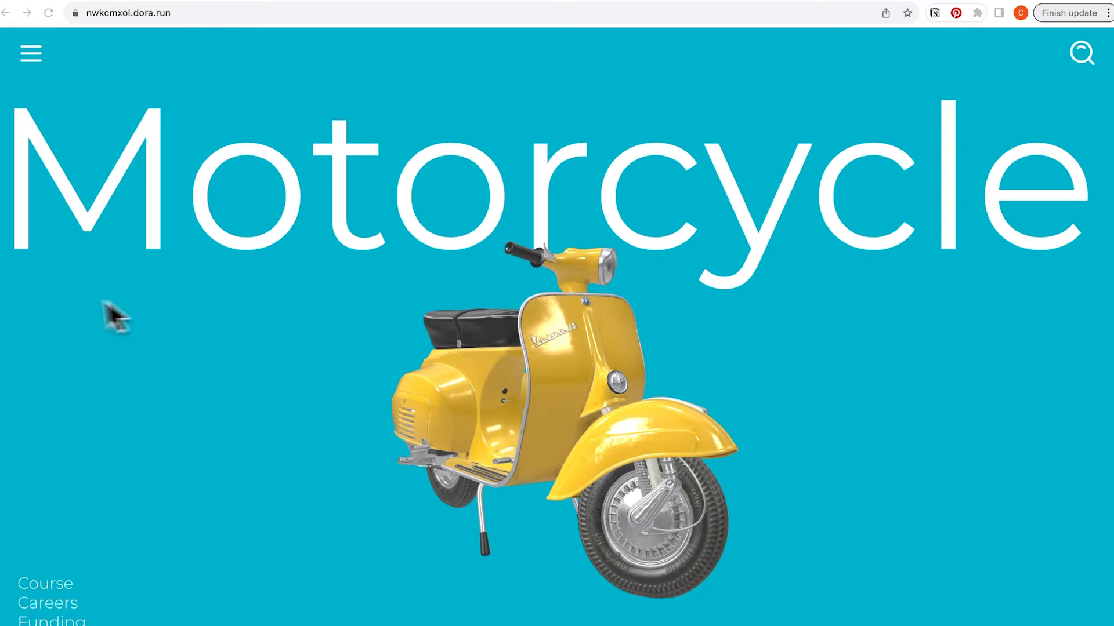
{"action": "mouse_move", "coordinate": [1077, 297]}
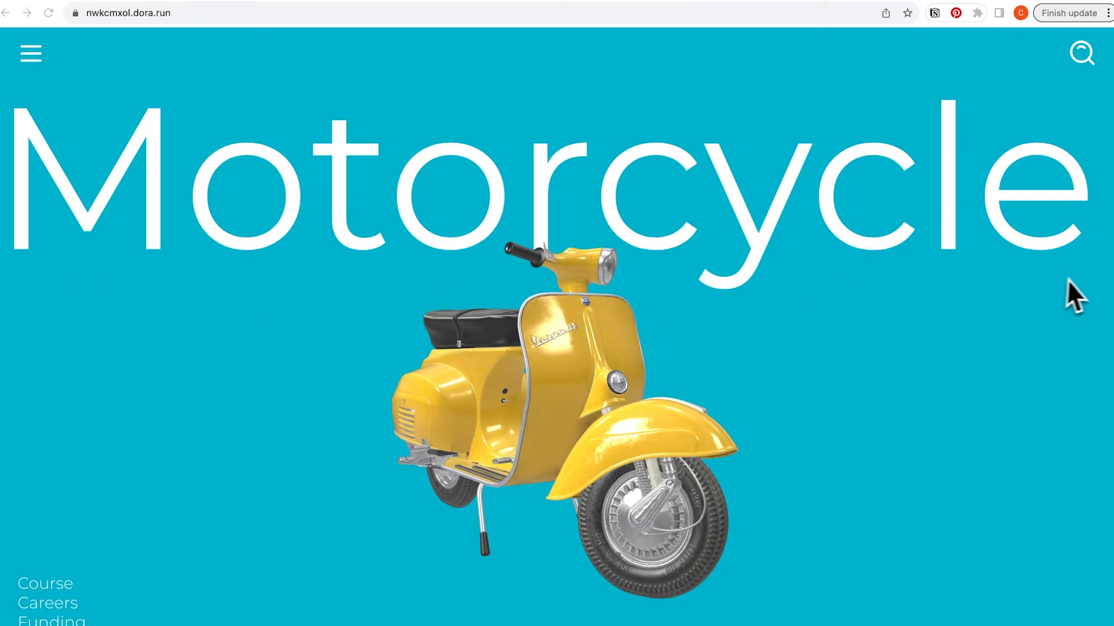
{"action": "mouse_move", "coordinate": [1087, 295]}
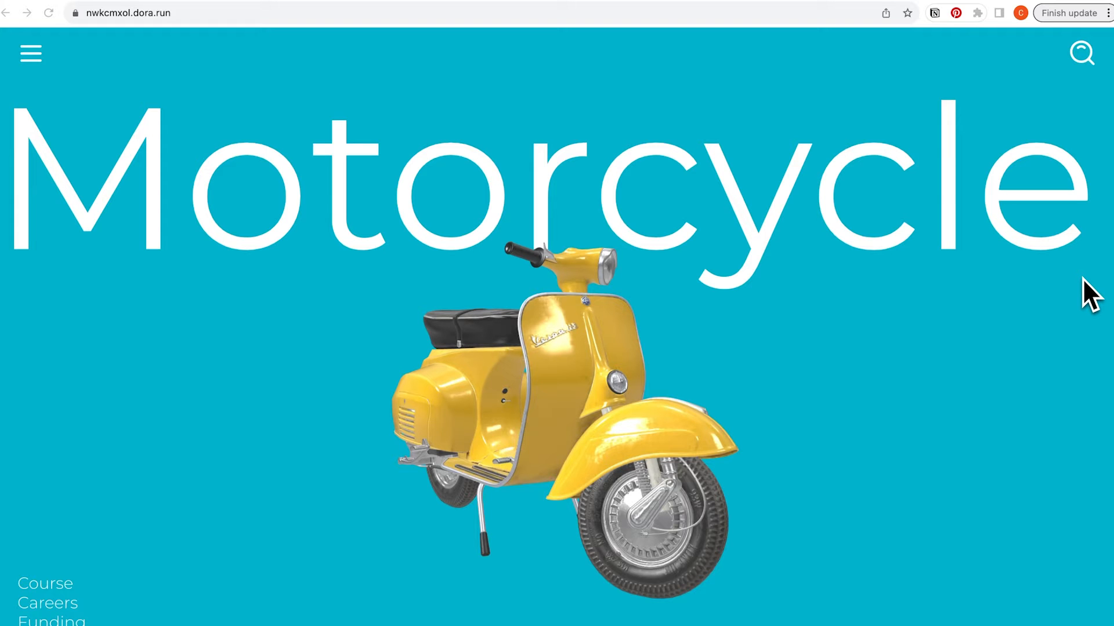
Scroll the live site down to its Motorcycles section, then switch back to Dora.
{"action": "scroll", "scroll_direction": "down", "scroll_amount": 3}
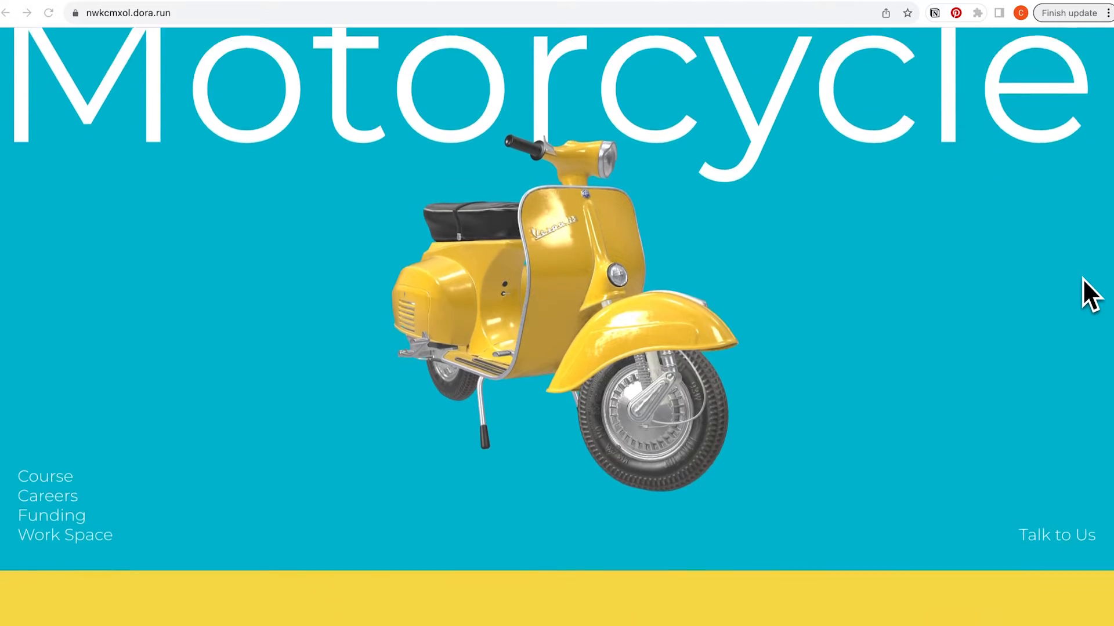
{"action": "scroll", "scroll_direction": "down", "scroll_amount": 3}
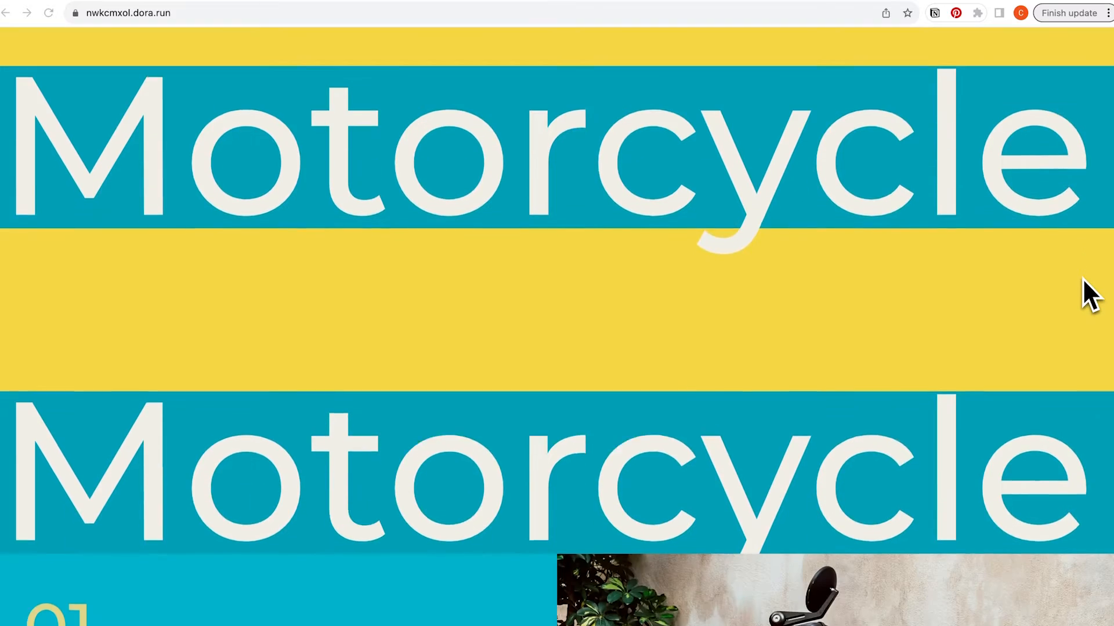
{"action": "scroll", "scroll_direction": "down", "scroll_amount": 3}
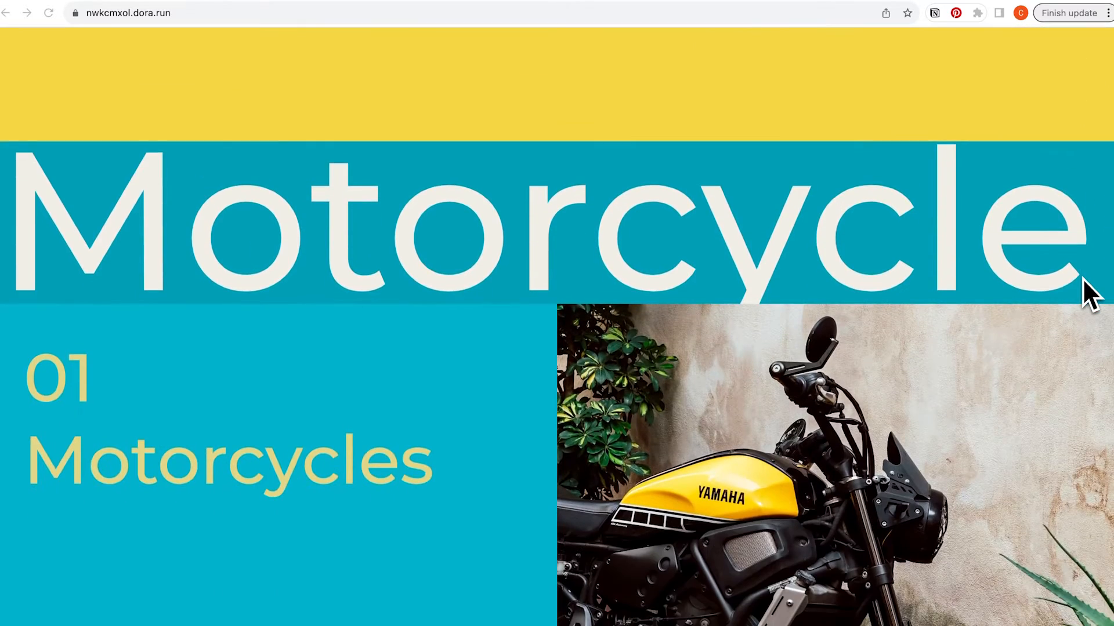
{"action": "scroll", "scroll_direction": "down", "scroll_amount": 3}
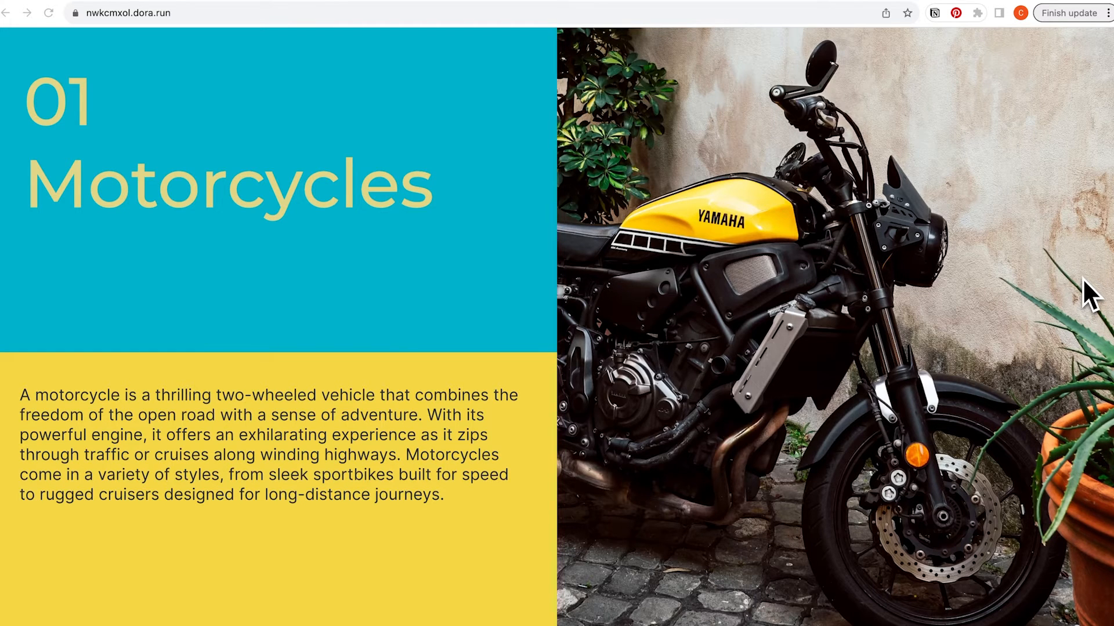
{"action": "scroll", "scroll_direction": "down", "scroll_amount": 3}
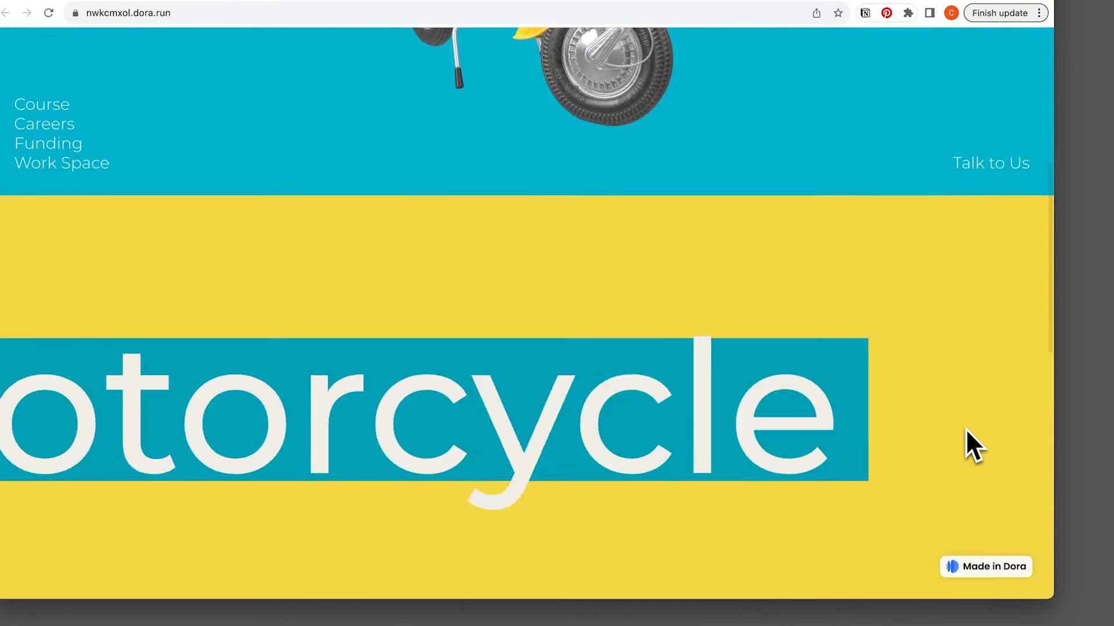
{"action": "scroll", "scroll_direction": "down", "scroll_amount": 3}
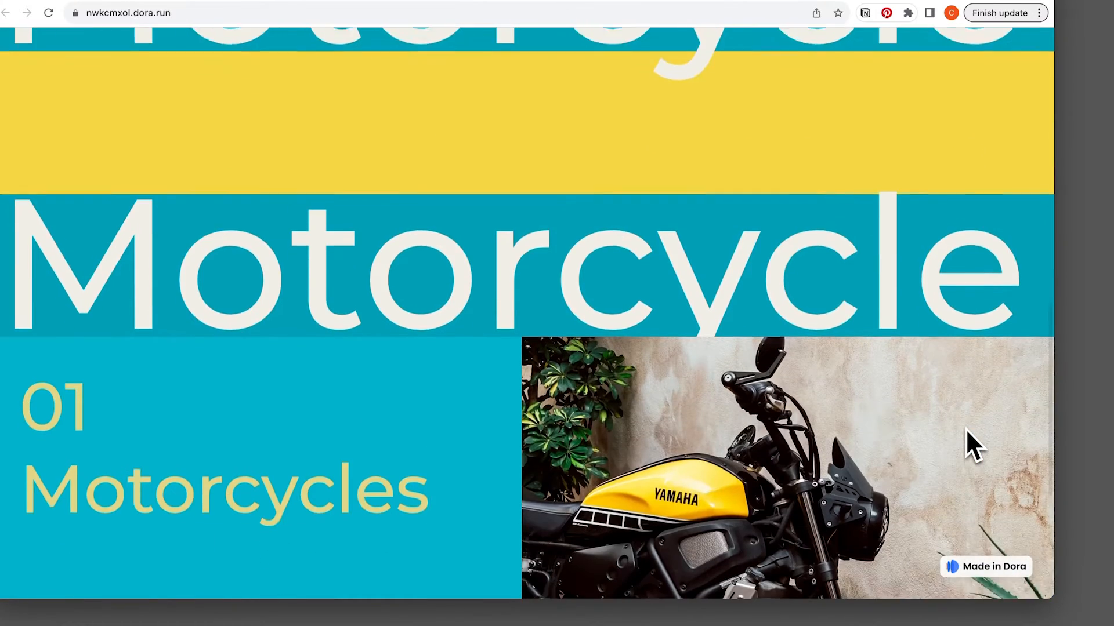
{"action": "left_click", "coordinate": [999, 13]}
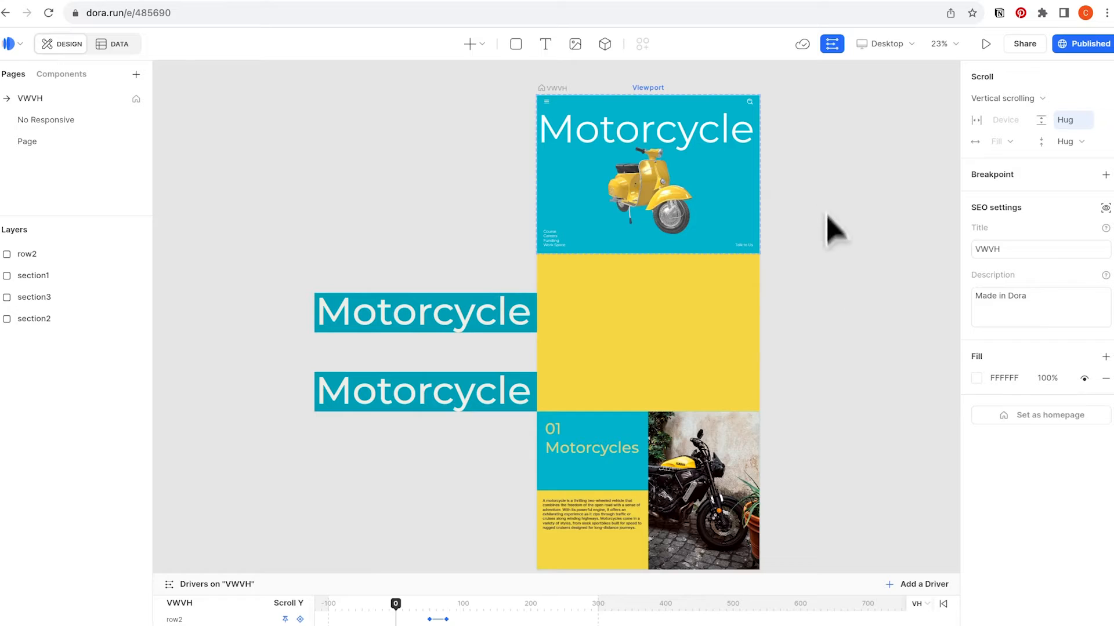
{"action": "mouse_move", "coordinate": [789, 511]}
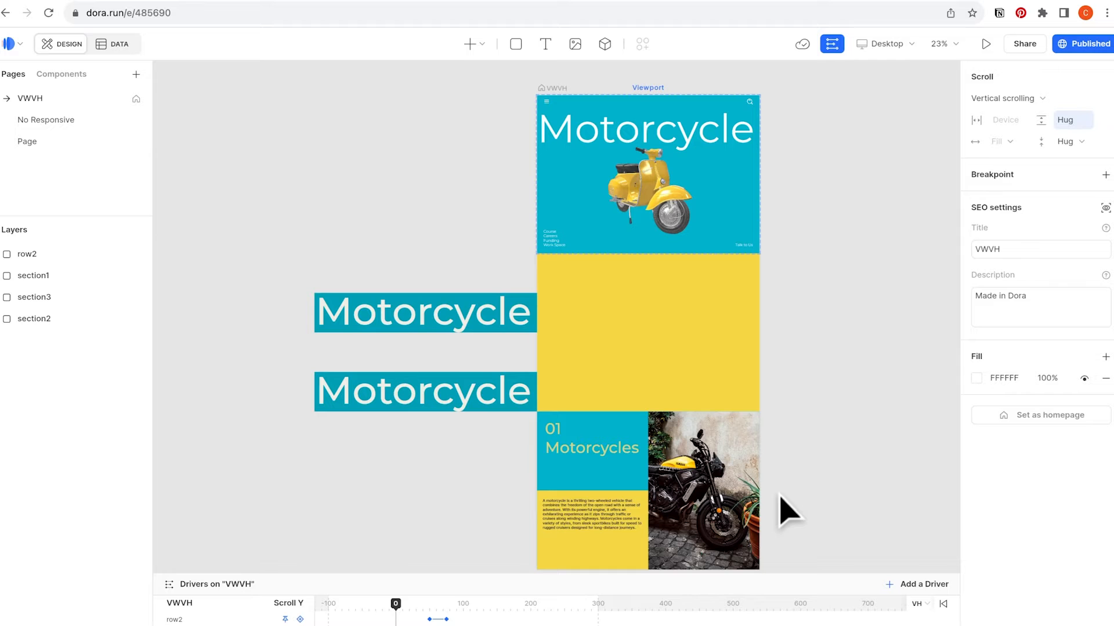
Size section1 to 100vw by 100vh and select its navigation bar.
{"action": "left_click", "coordinate": [646, 174]}
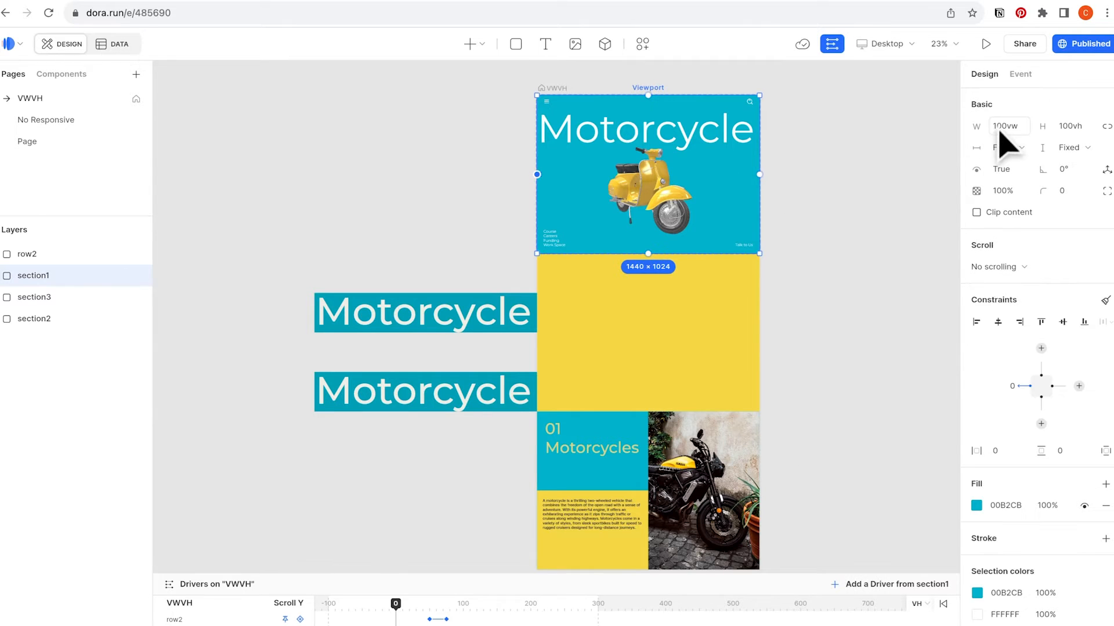
{"action": "left_click", "coordinate": [647, 332]}
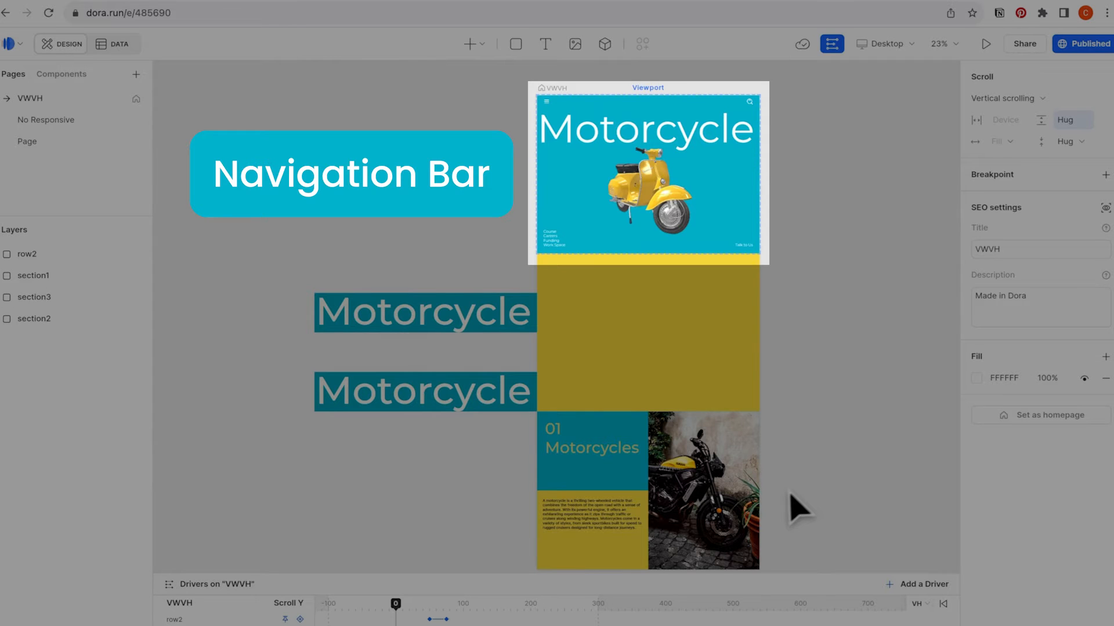
{"action": "left_click", "coordinate": [986, 43]}
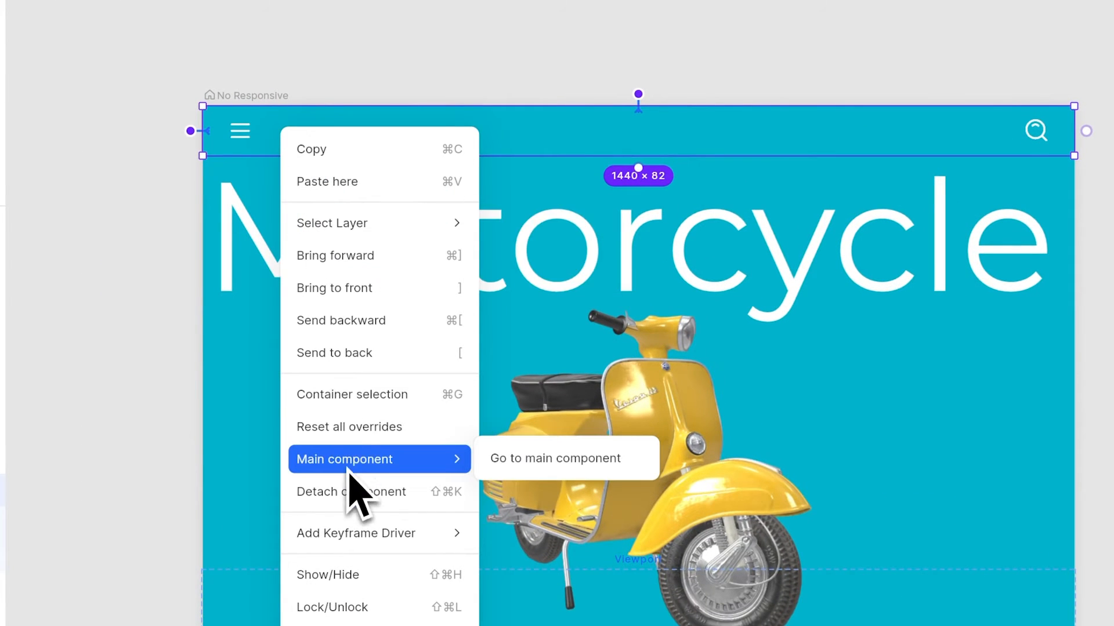
{"action": "left_click", "coordinate": [554, 458]}
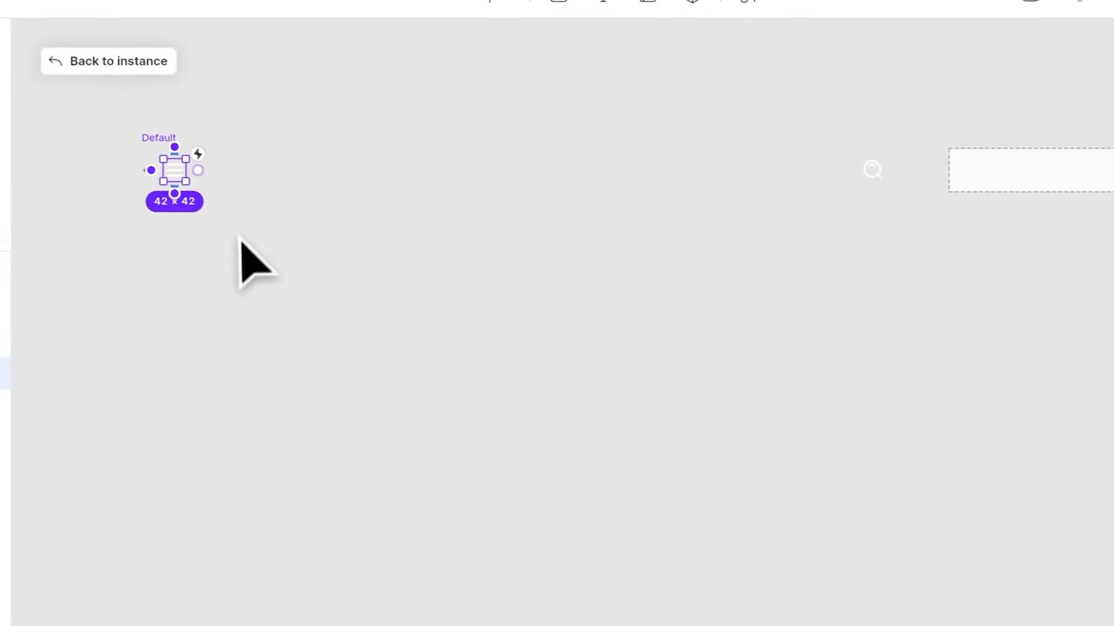
{"action": "left_click", "coordinate": [108, 62]}
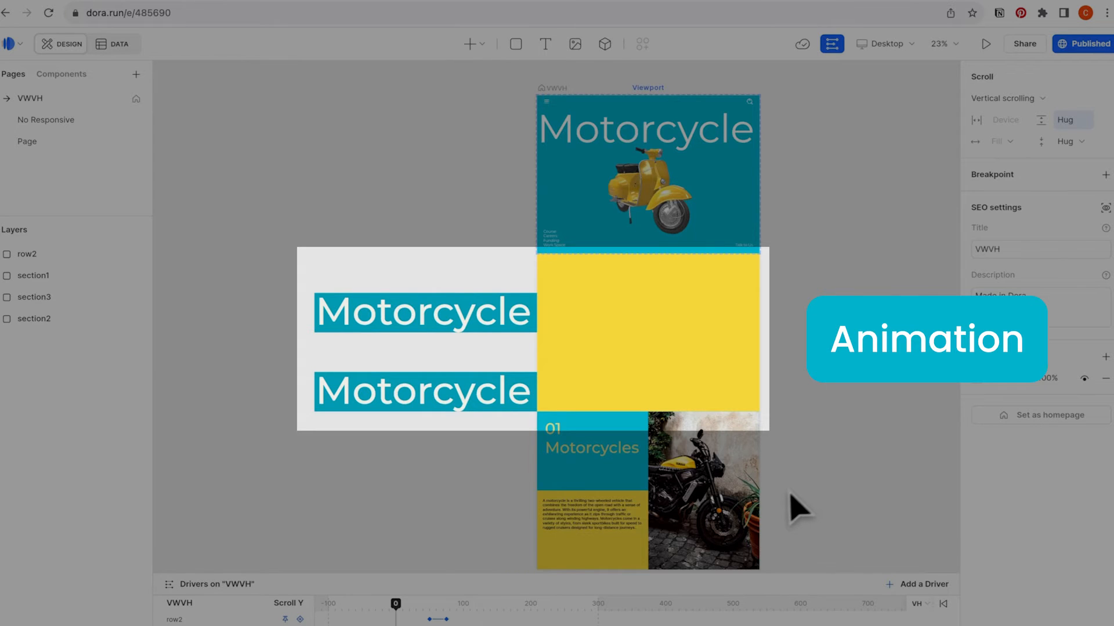
Scroll the live page to the yellow section's Motorcycle text bands.
{"action": "left_click", "coordinate": [986, 43]}
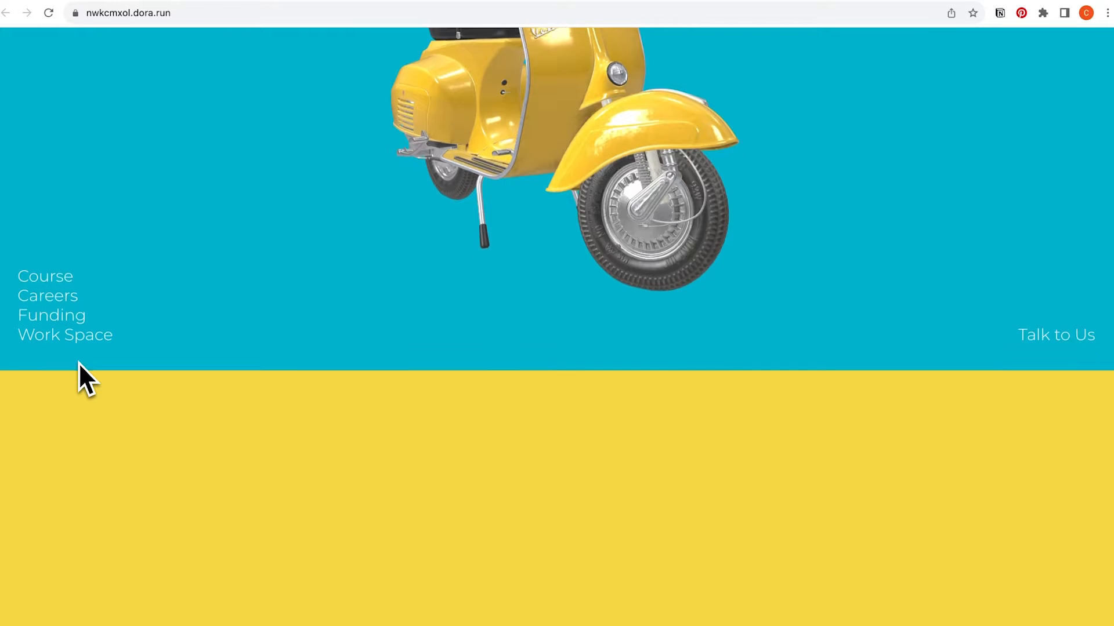
{"action": "scroll", "scroll_direction": "down", "scroll_amount": 3}
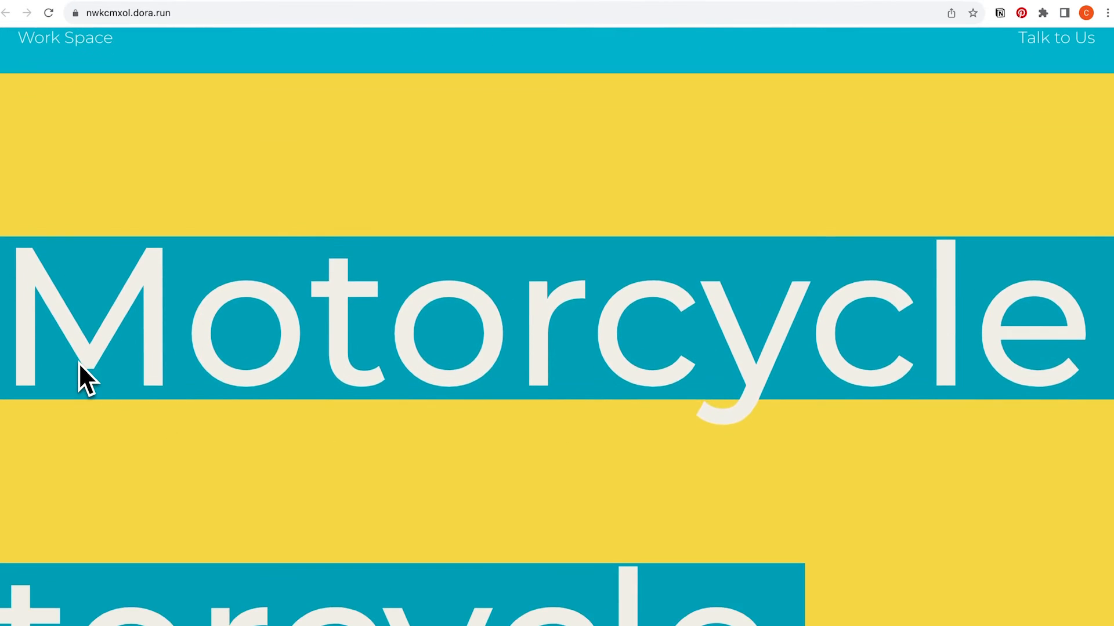
{"action": "scroll", "scroll_direction": "down", "scroll_amount": 3}
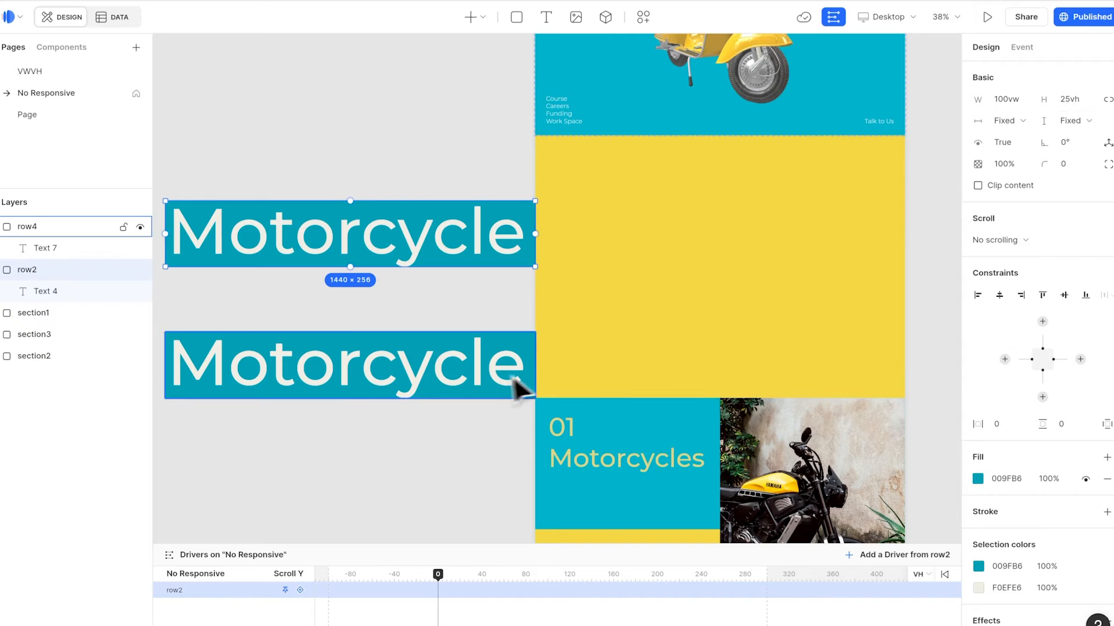
Add a scroll driver to row4 with a -1440 starting offset at its first keyframe.
{"action": "left_click", "coordinate": [349, 365]}
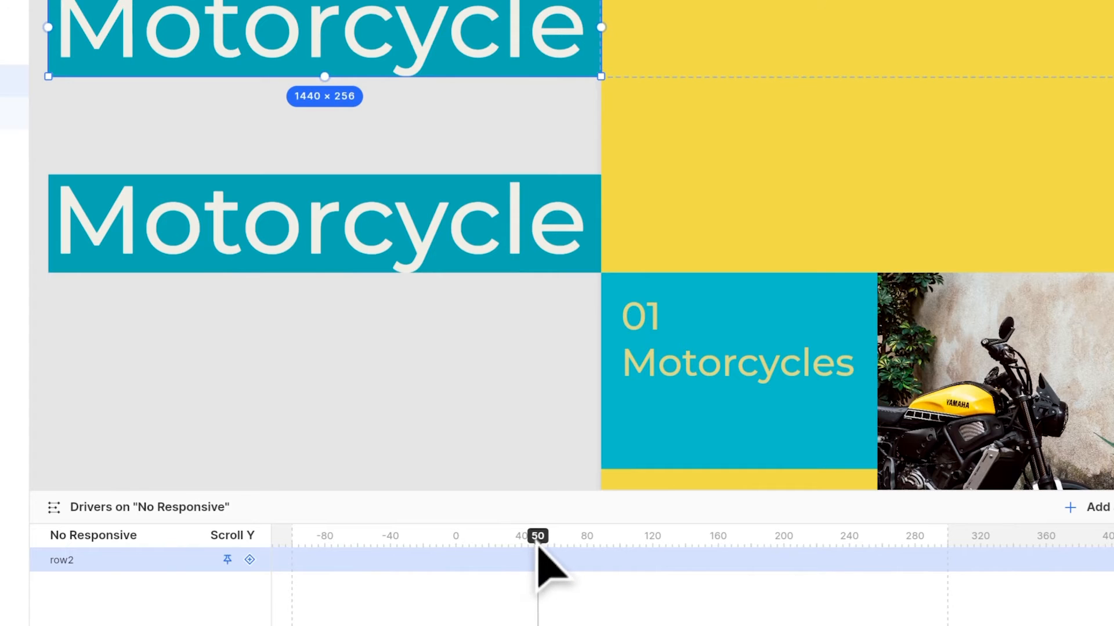
{"action": "mouse_move", "coordinate": [320, 589]}
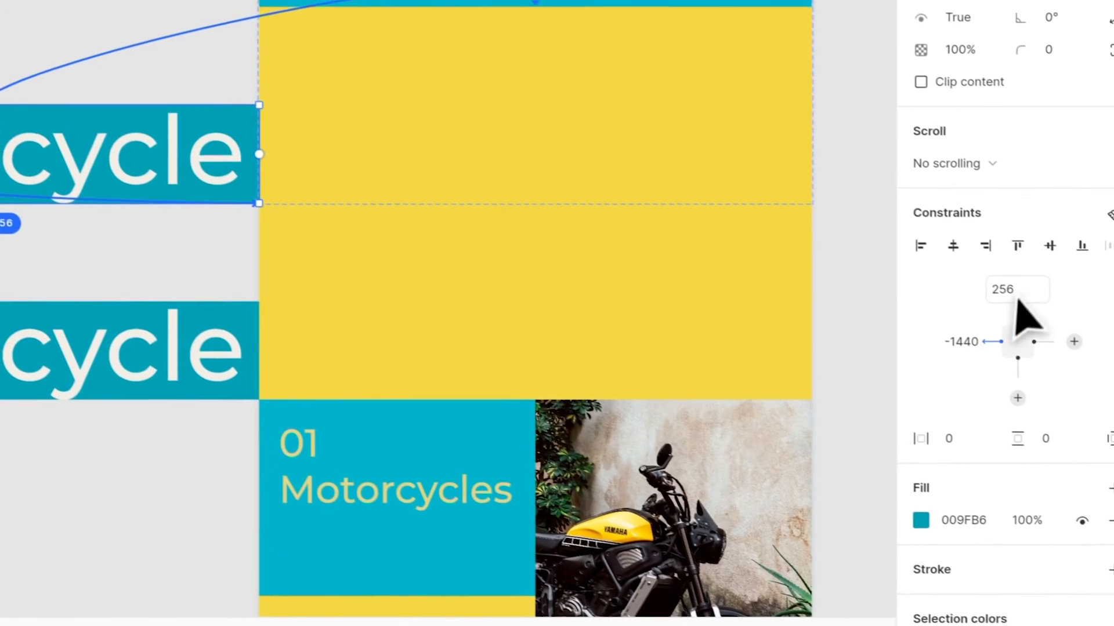
{"action": "left_click", "coordinate": [1018, 288]}
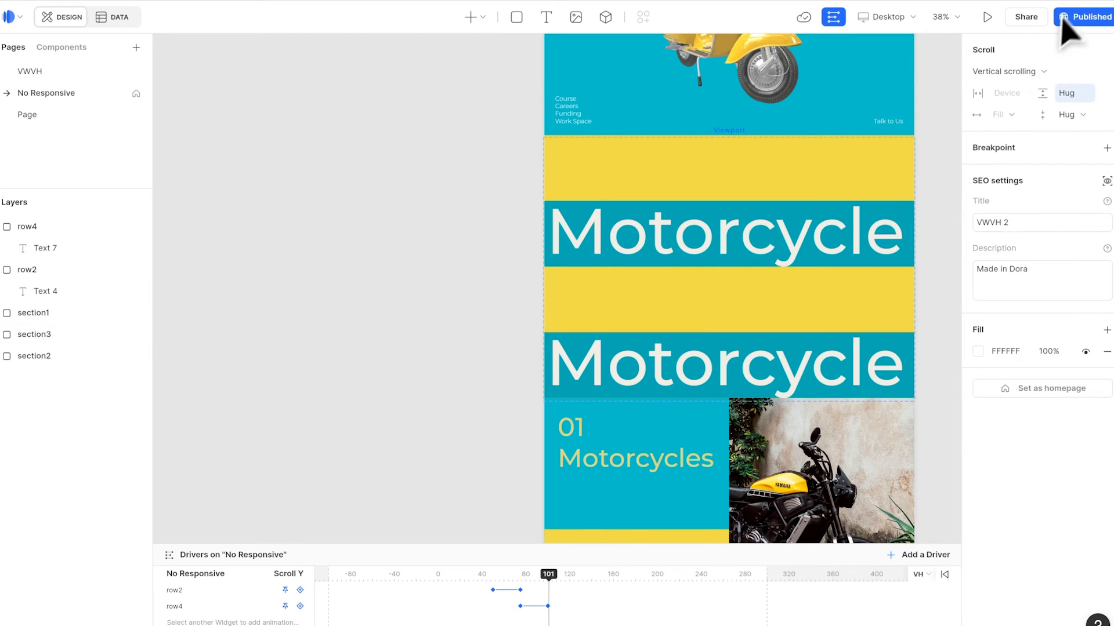
Publish the page so both band animations go live.
{"action": "left_click", "coordinate": [986, 16]}
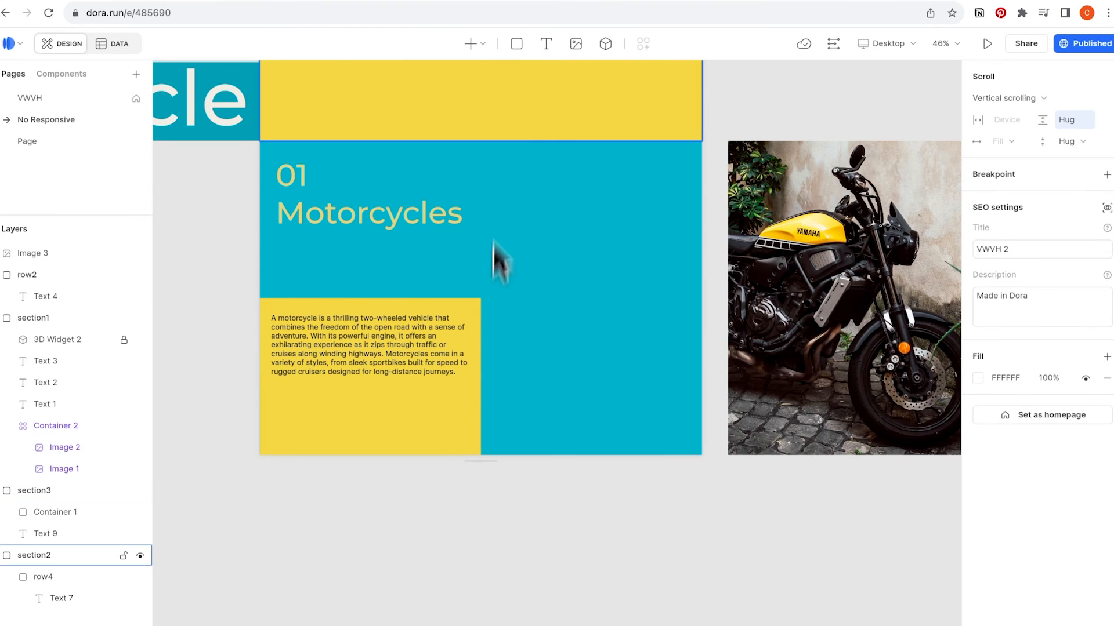
{"action": "mouse_move", "coordinate": [717, 512]}
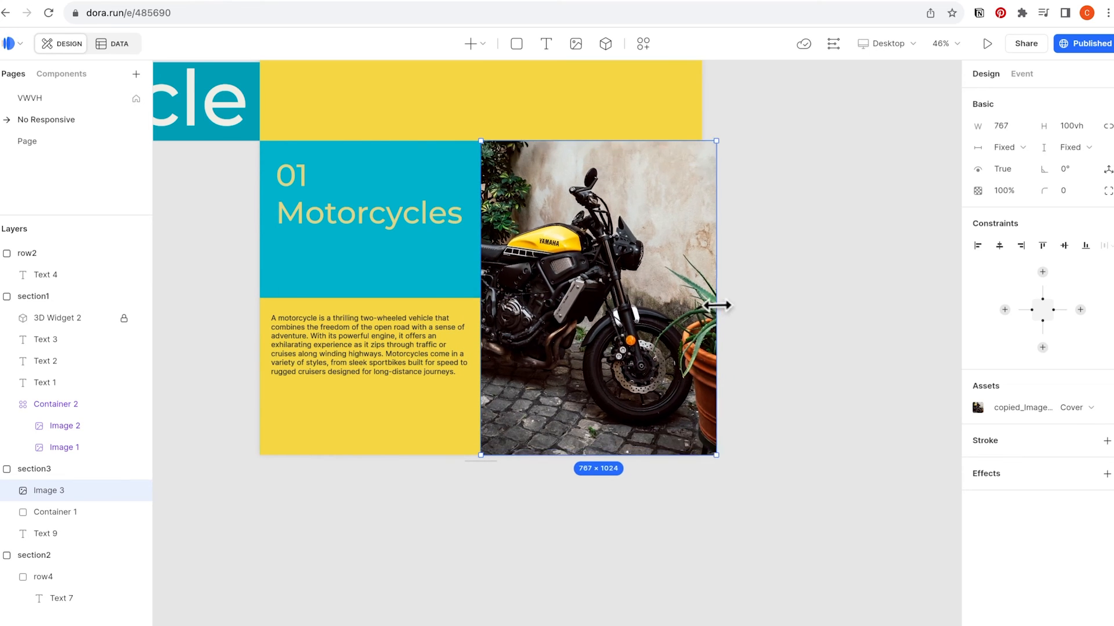
Size Image 3 to 50vw by 100vh on the 1440×1024 Desktop frame beside the text.
{"action": "left_click", "coordinate": [986, 42]}
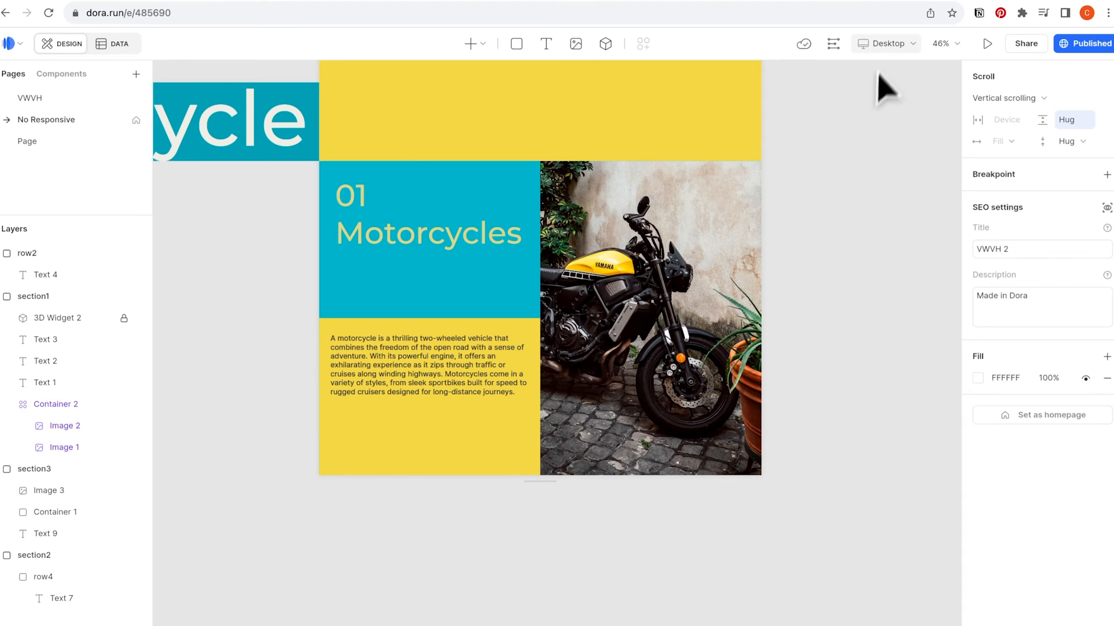
{"action": "left_click", "coordinate": [885, 43]}
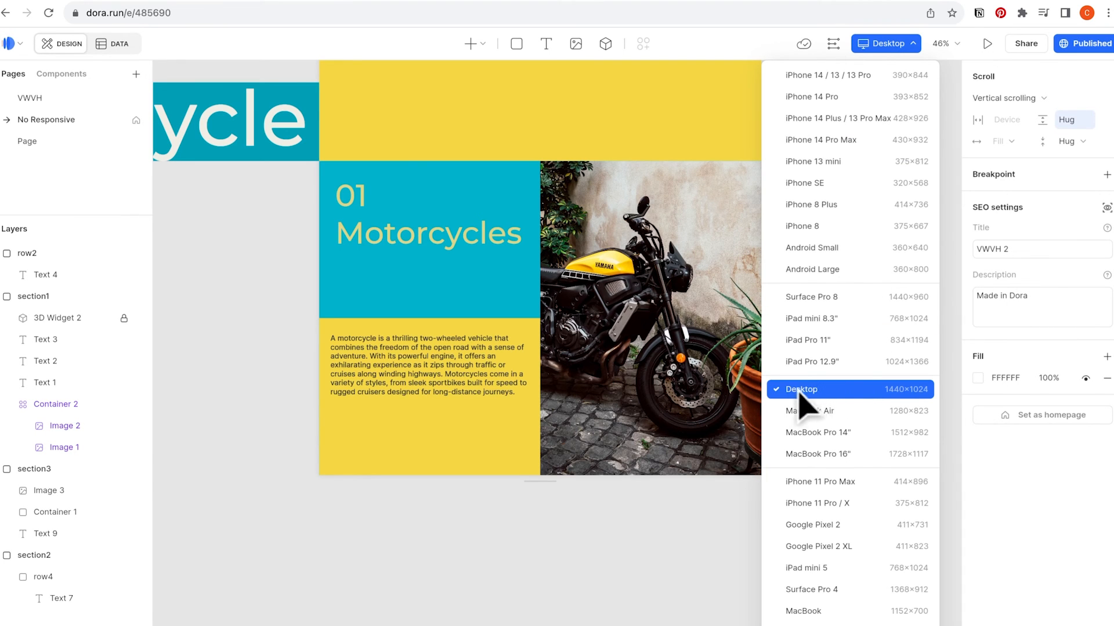
{"action": "left_click", "coordinate": [649, 318]}
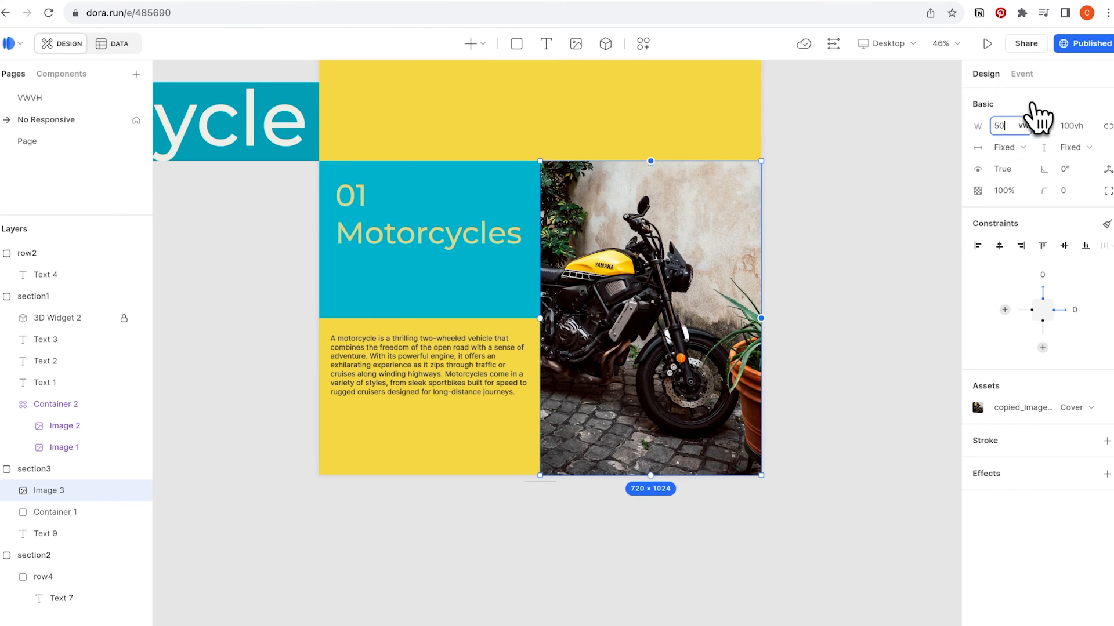
{"action": "left_click", "coordinate": [986, 43]}
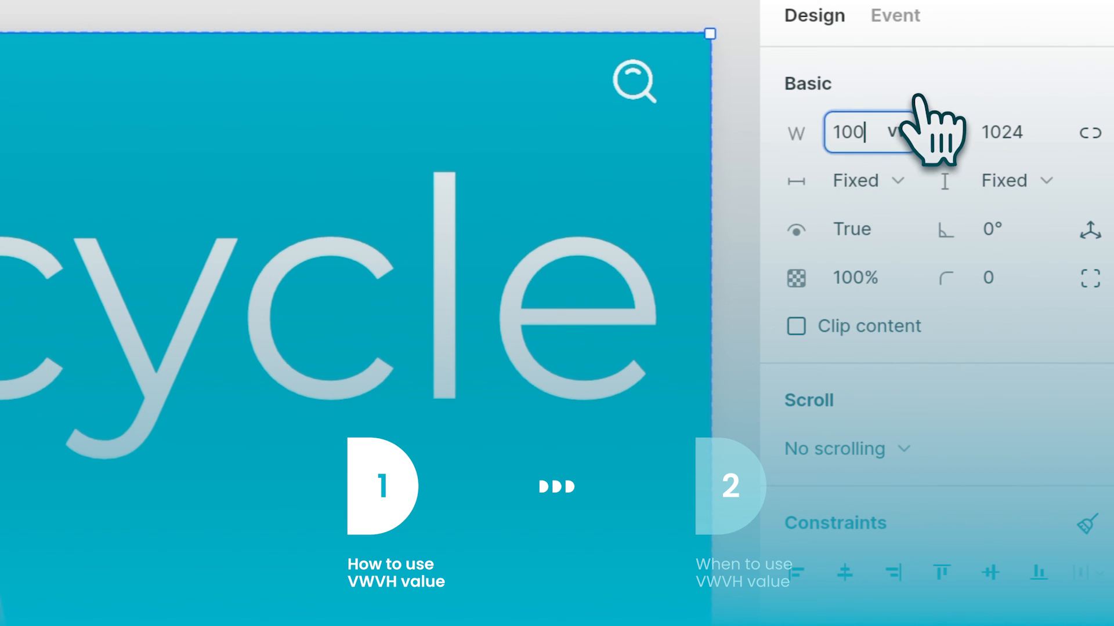
Check the live Motorcycles section with the photo filling its right half.
{"action": "left_click", "coordinate": [1001, 132]}
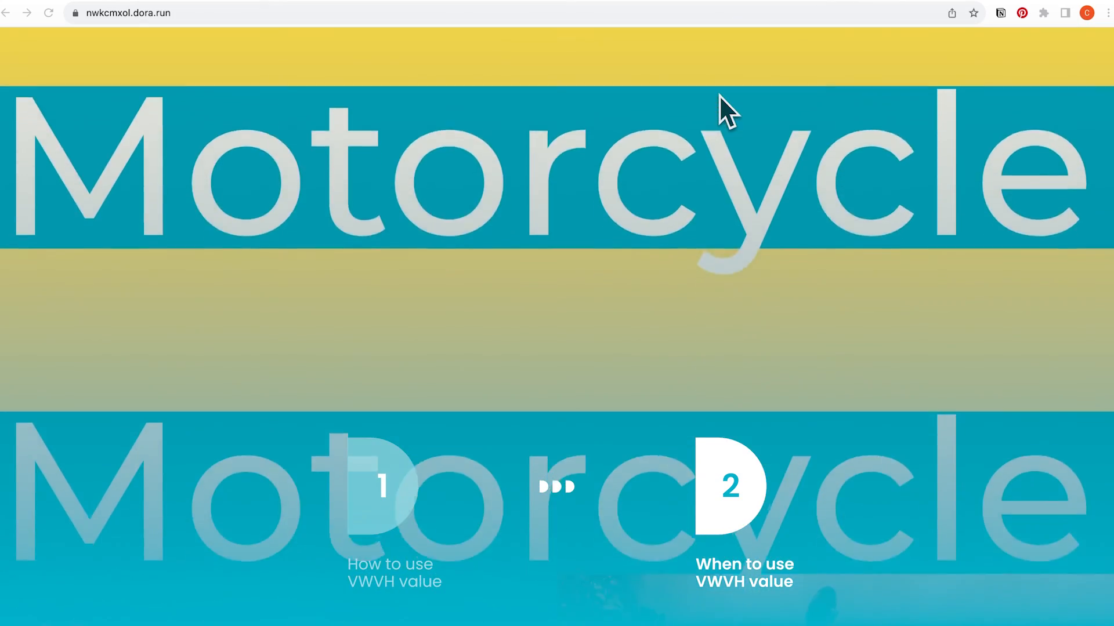
{"action": "scroll", "scroll_direction": "down", "scroll_amount": 3}
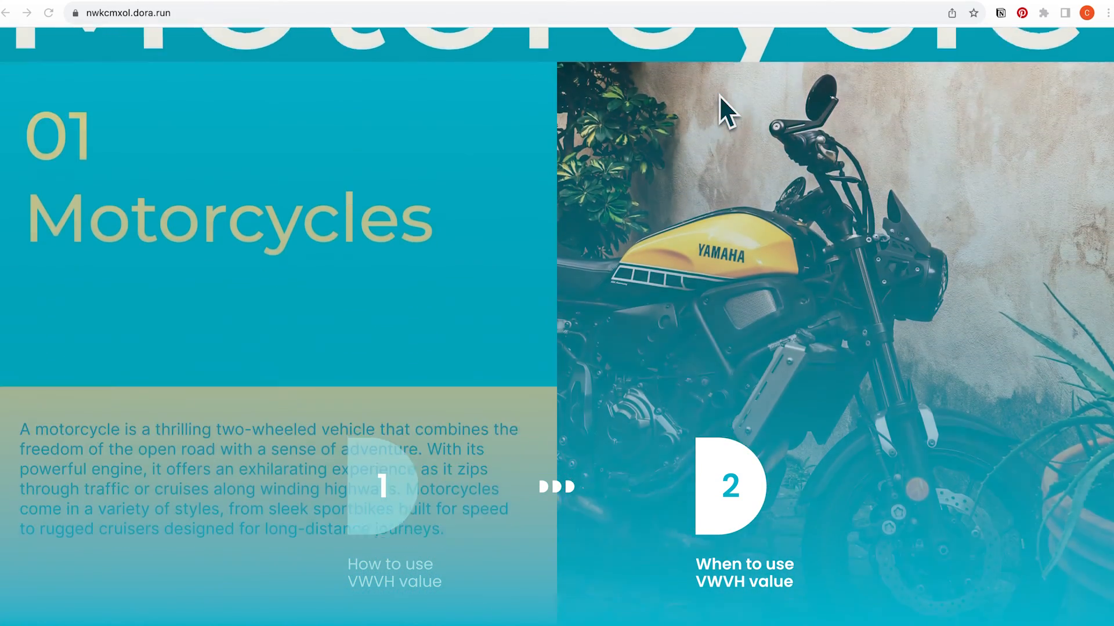